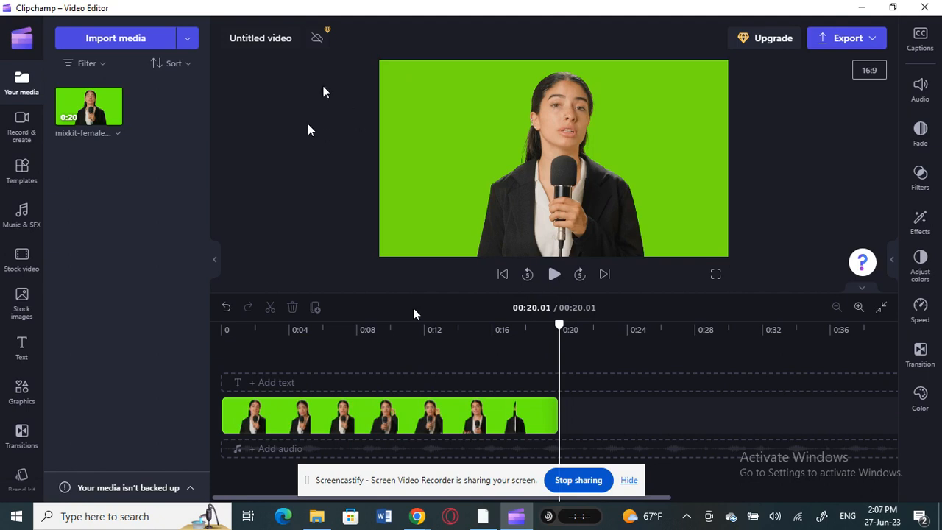
mouse_move(536, 350)
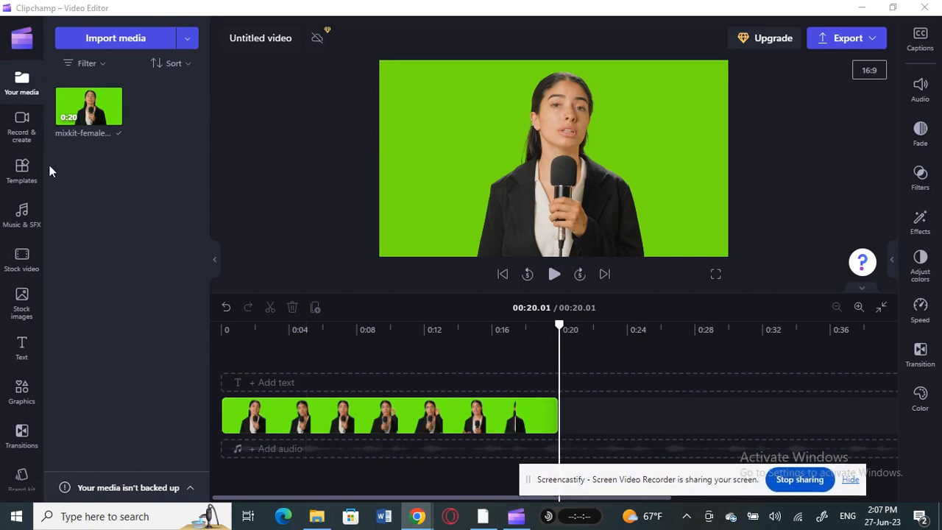
mouse_move(135, 117)
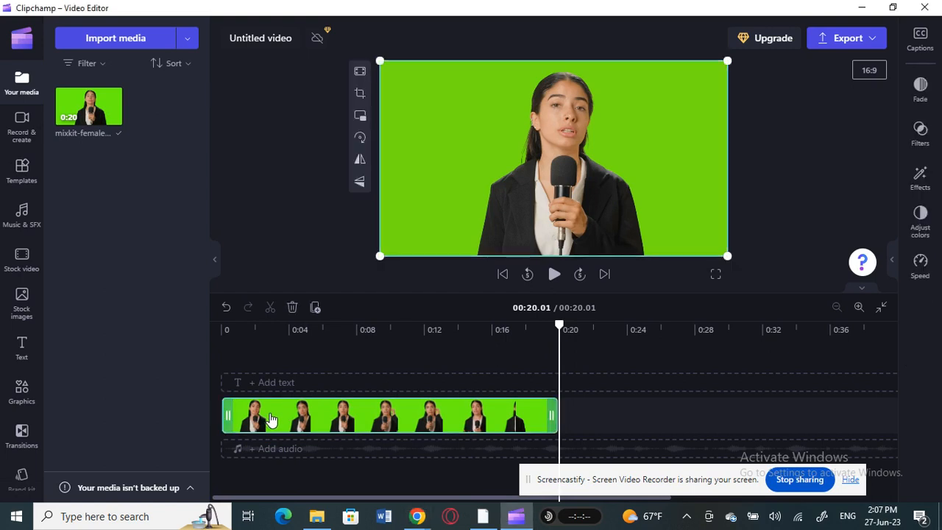
mouse_move(437, 215)
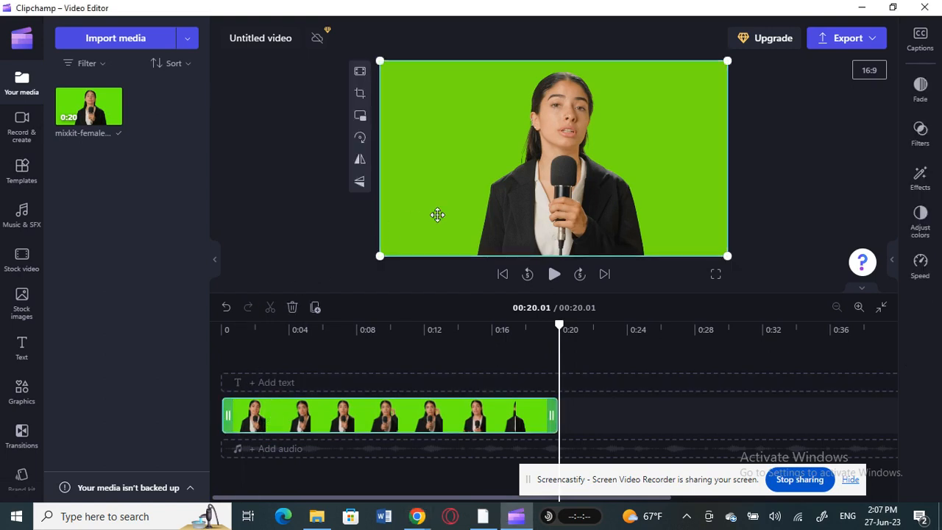
mouse_move(89, 106)
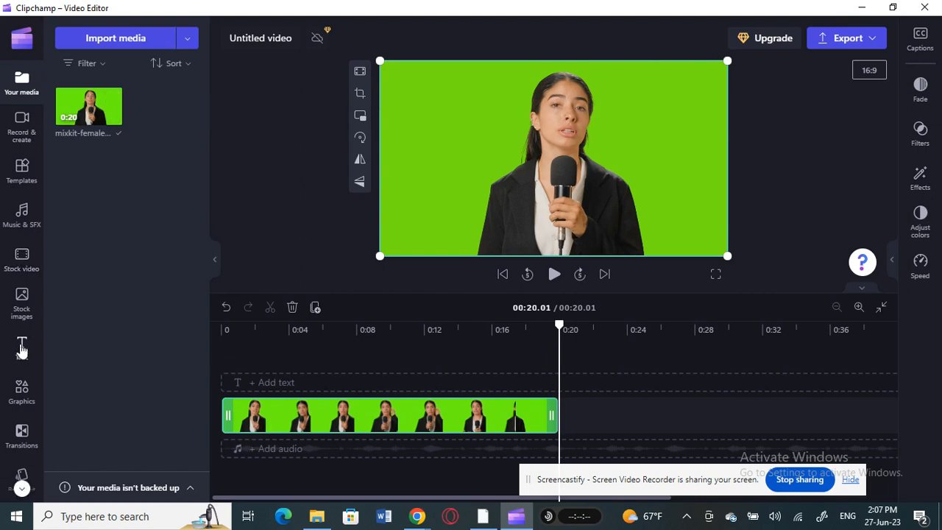
Step: Add the Statement title template from the Text collection onto the timeline beside the reporter clip
click(21, 346)
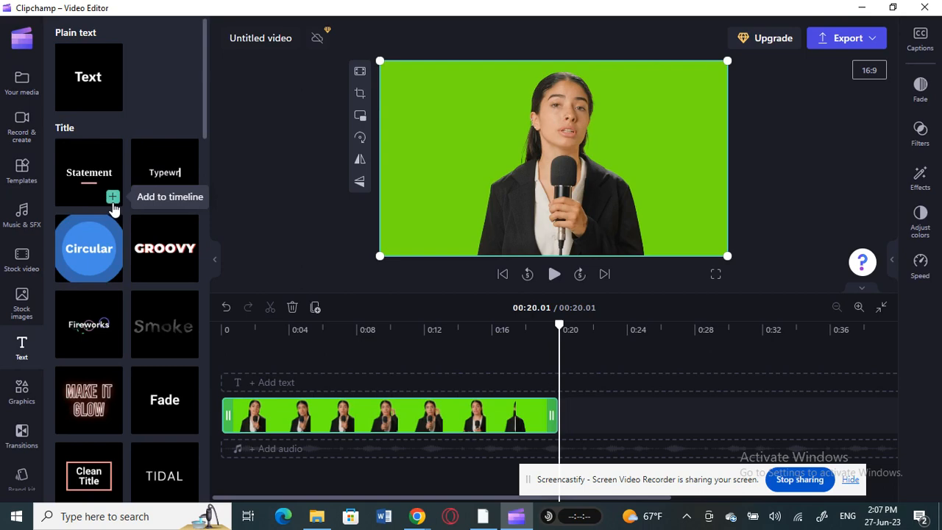
click(112, 197)
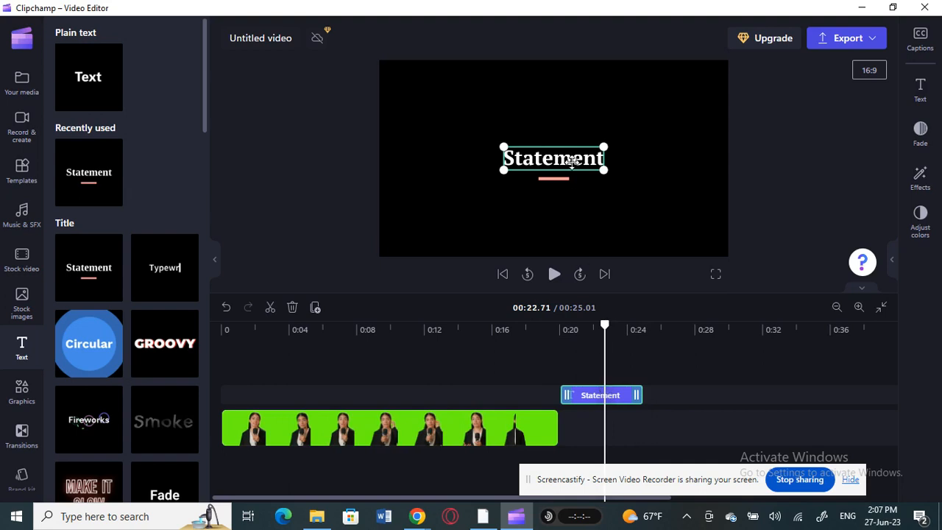
click(920, 88)
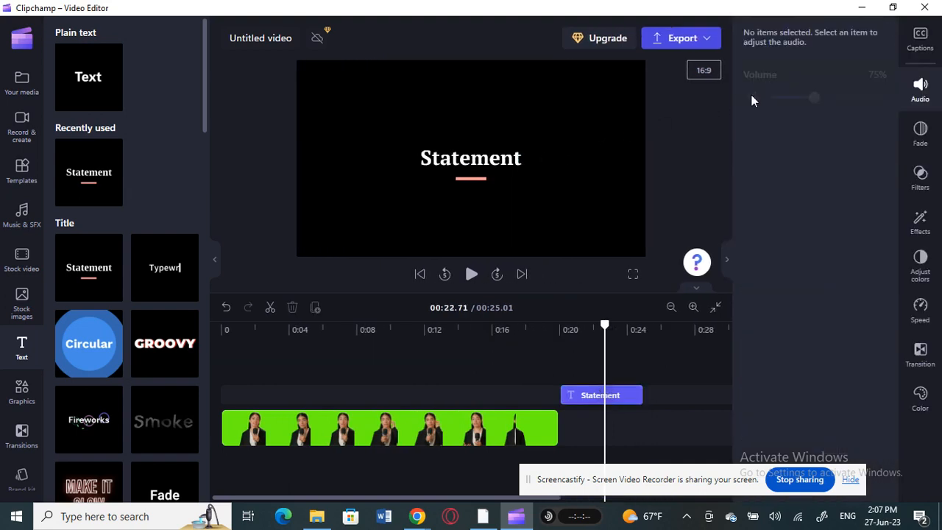
Step: Select the title and replace 'Statement' with 'Sample text' in its Text box
click(601, 394)
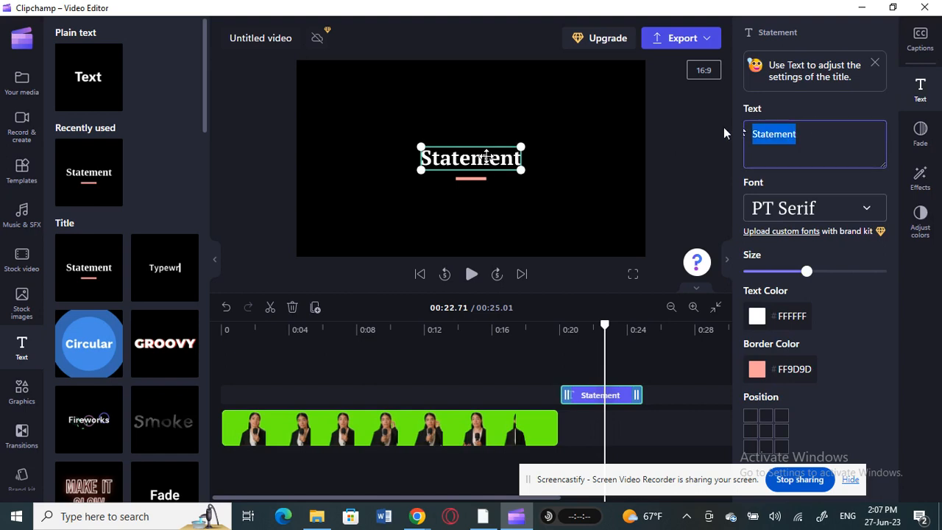
text(Sample)
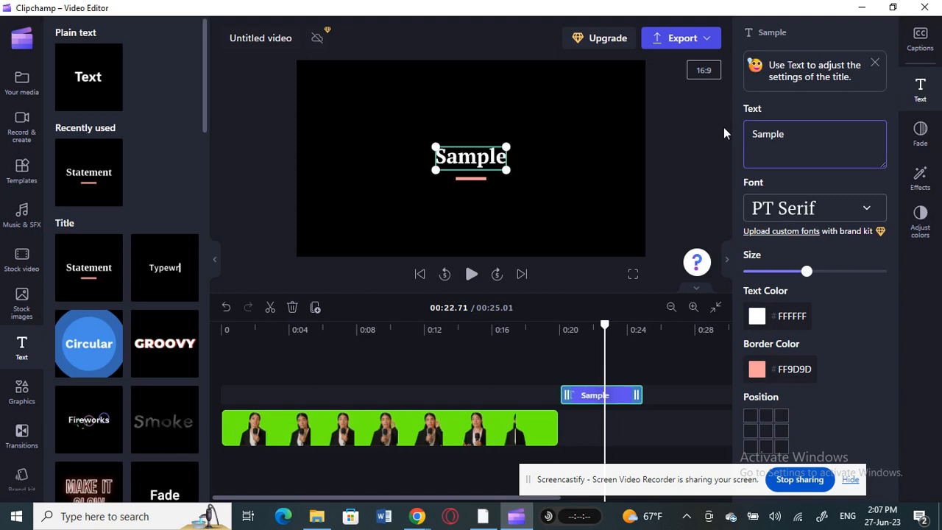
text(text)
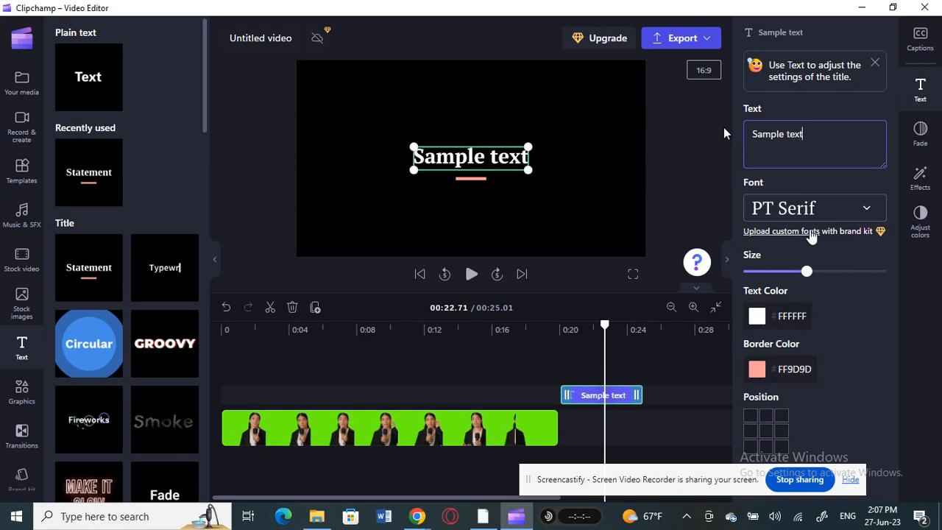
mouse_move(832, 378)
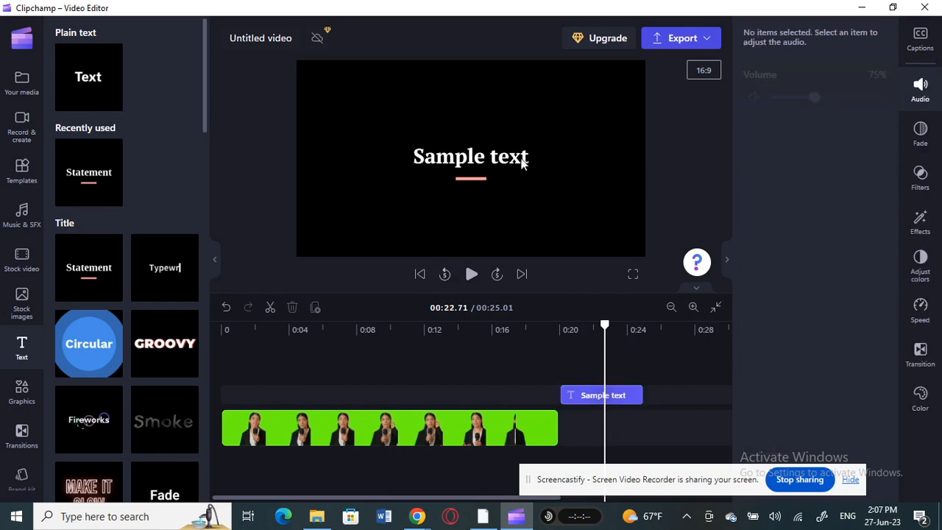
click(601, 394)
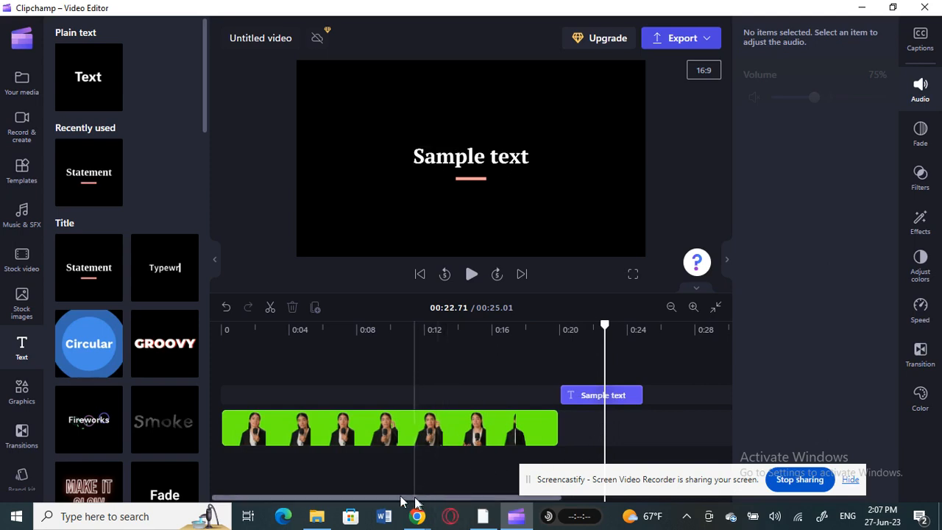
Step: Pause the preview and select the Sample text title clip near the timeline start
click(601, 395)
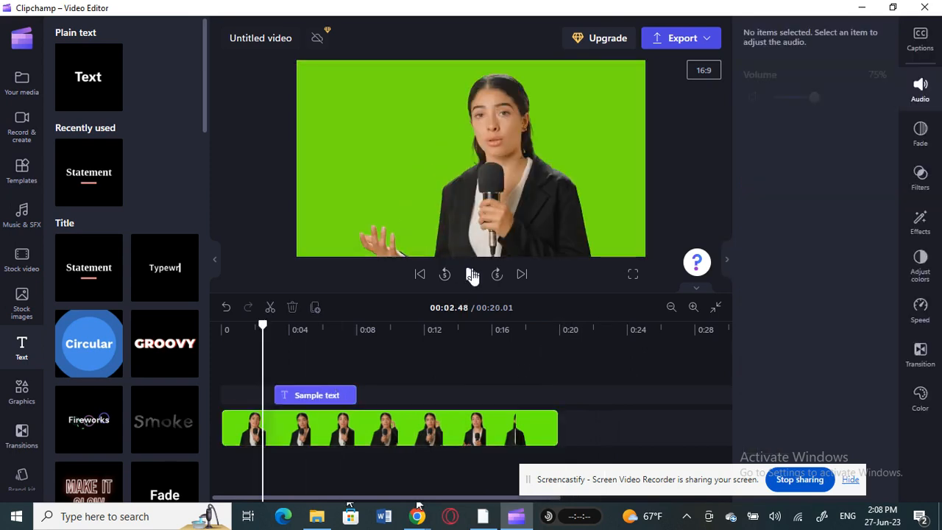
click(471, 274)
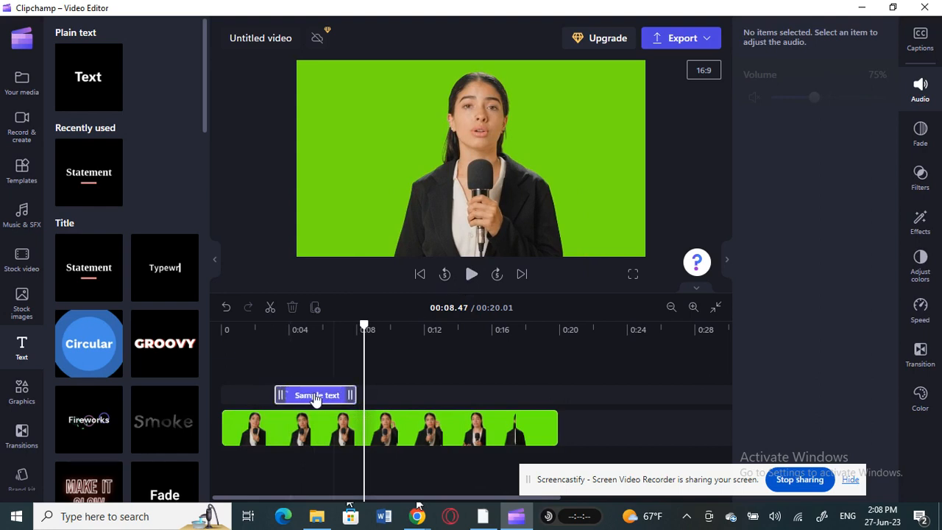
click(315, 394)
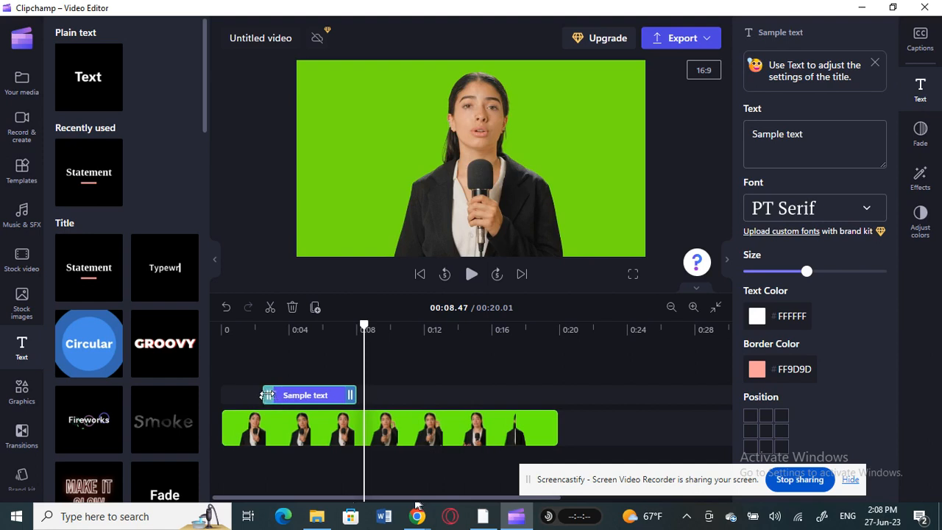
Step: Align the title to 0:00 and trim its right end so it ends near 0:10, halfway through the reporter clip
drag(307, 394, 265, 395)
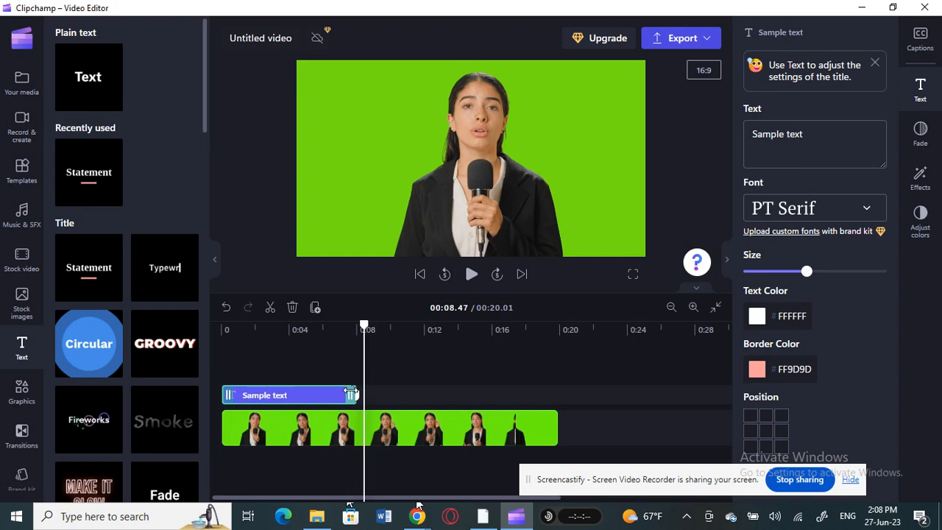
drag(352, 394, 385, 394)
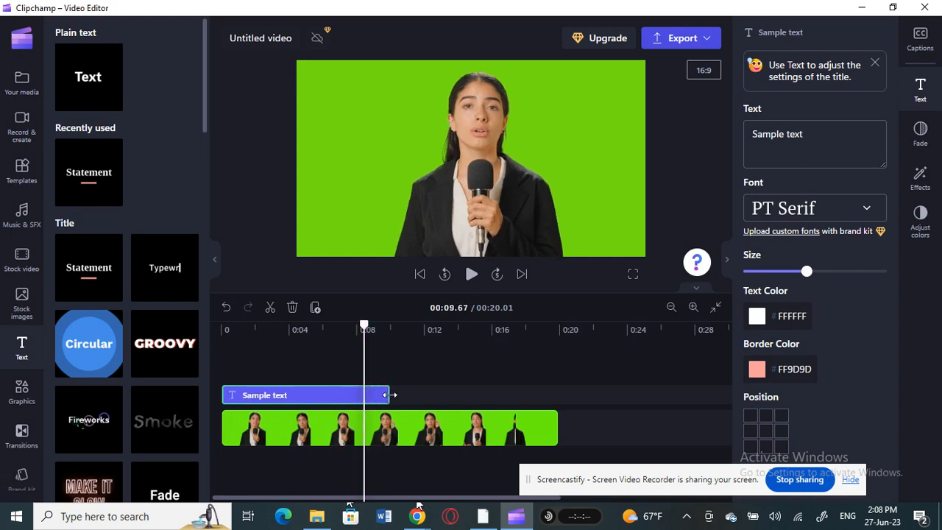
drag(385, 394, 504, 398)
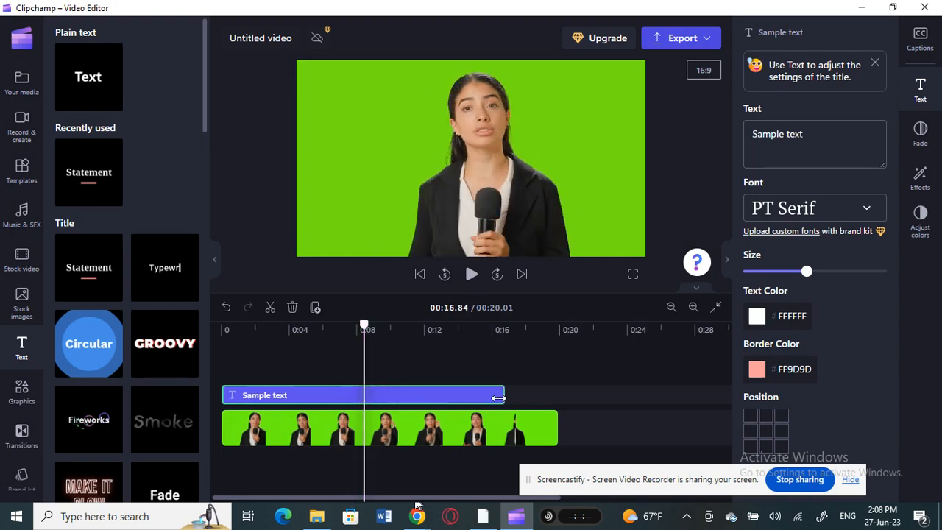
drag(500, 398, 523, 397)
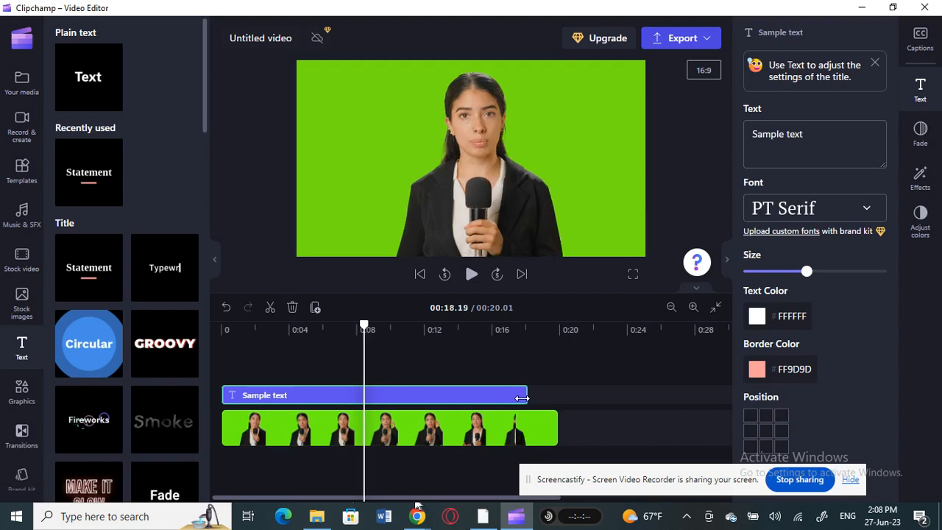
drag(522, 395, 557, 394)
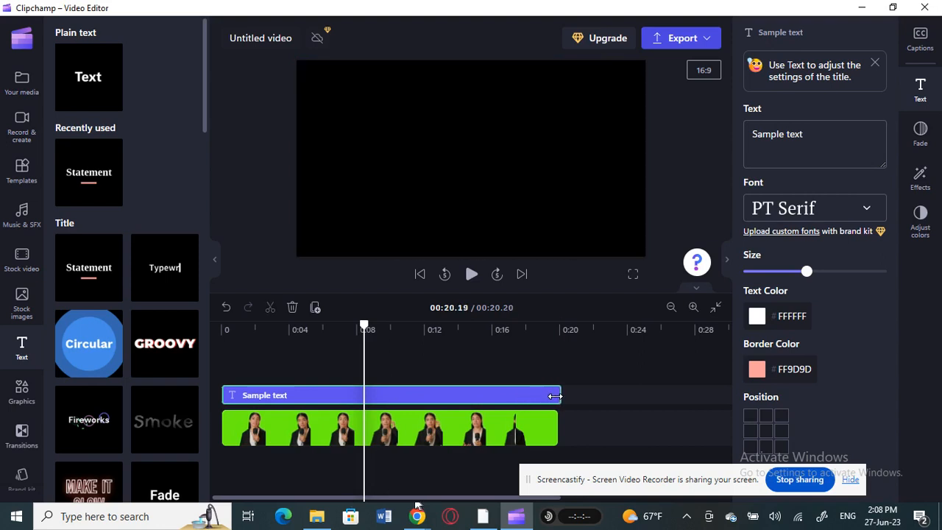
drag(557, 395, 477, 394)
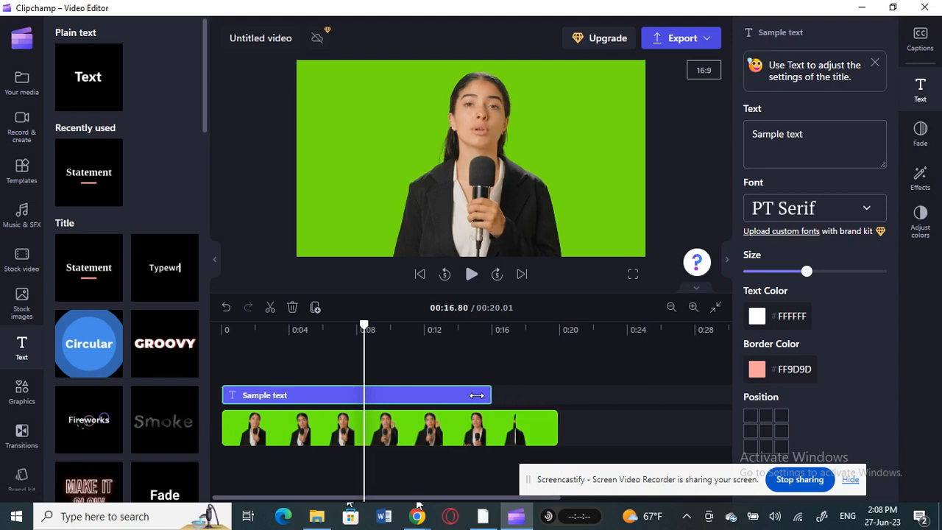
drag(477, 395, 449, 403)
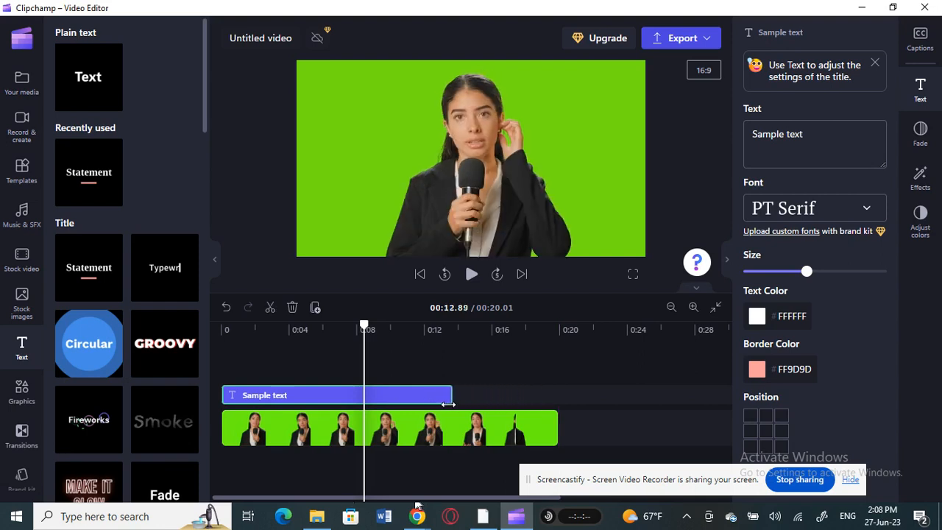
drag(449, 403, 389, 408)
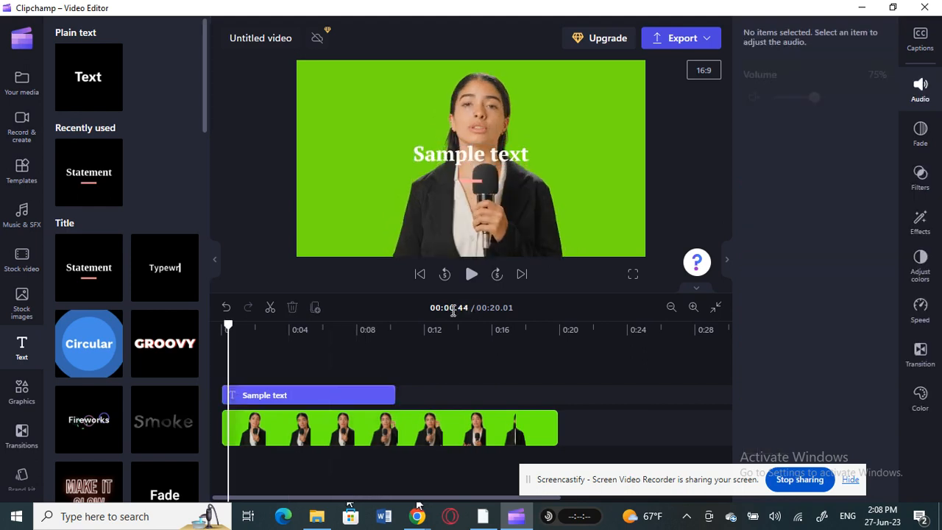
click(471, 274)
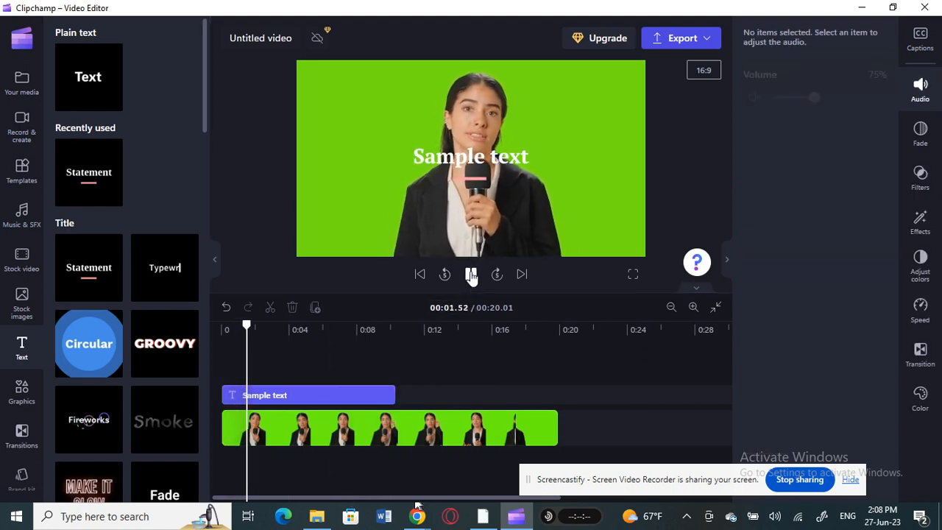
click(471, 273)
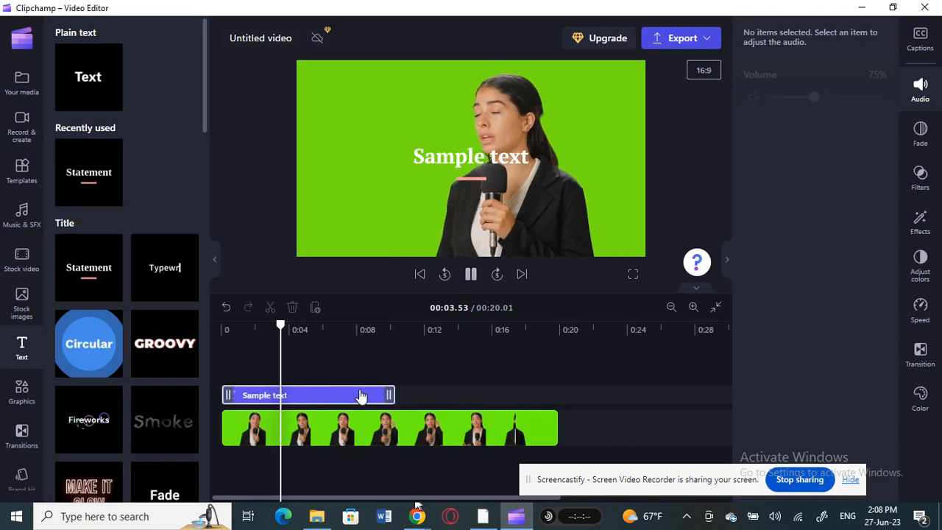
click(472, 274)
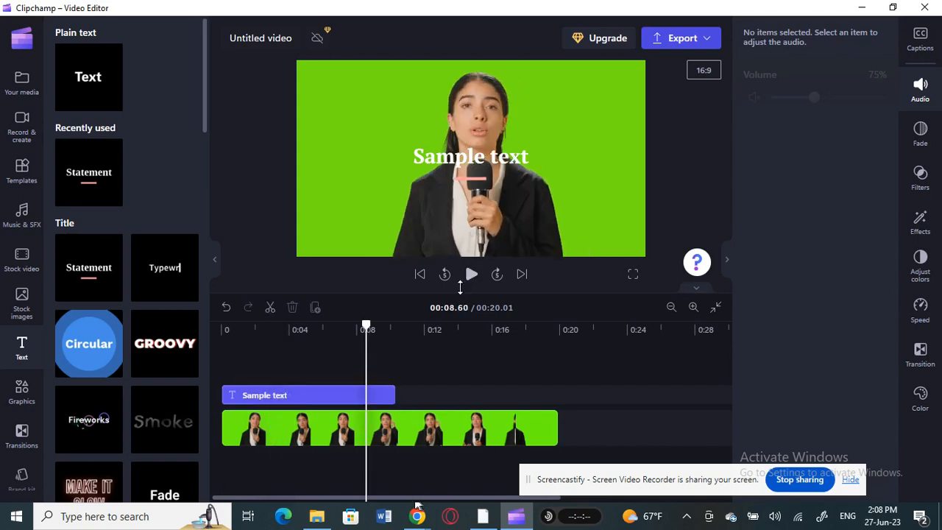
click(471, 274)
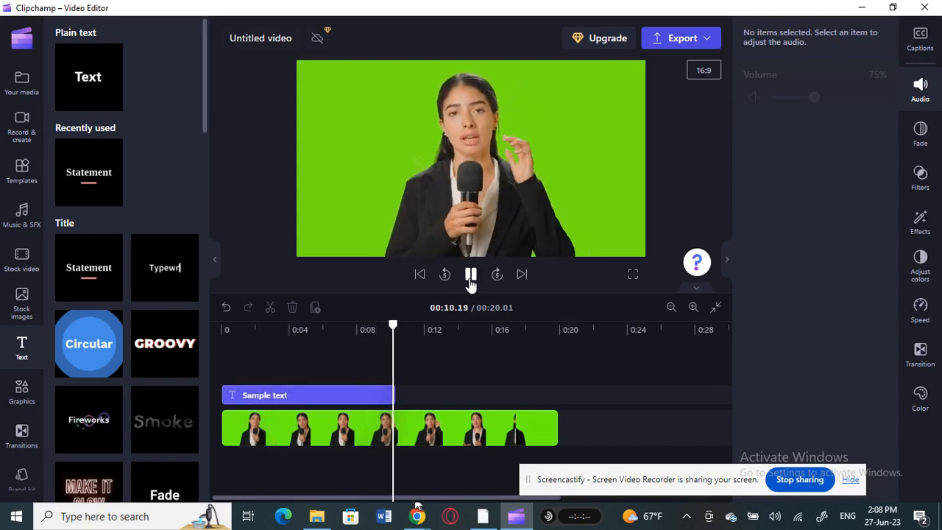
click(471, 273)
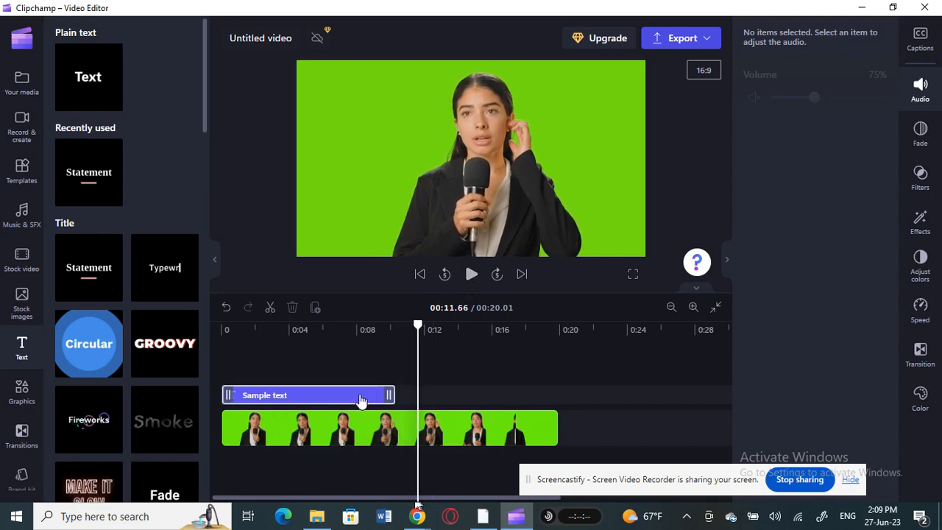